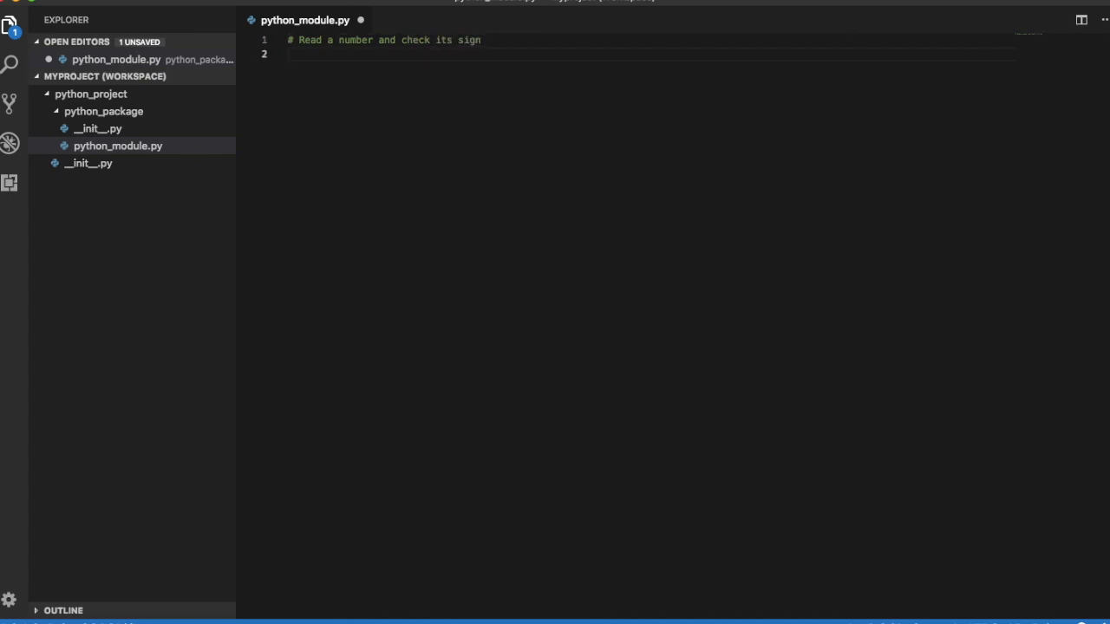
Step: Write the script reading an integer via input/int and printing Negative, Zero or Positive with if/elif/else
text(n = input(''))
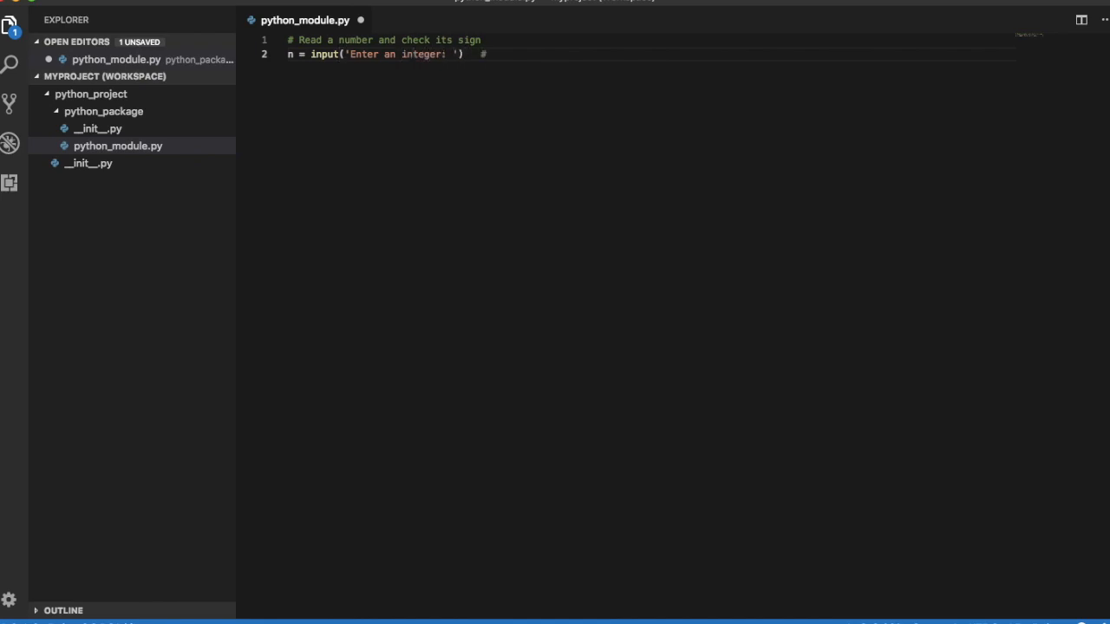
text(reads a number from standard input)
text(n = int(n)
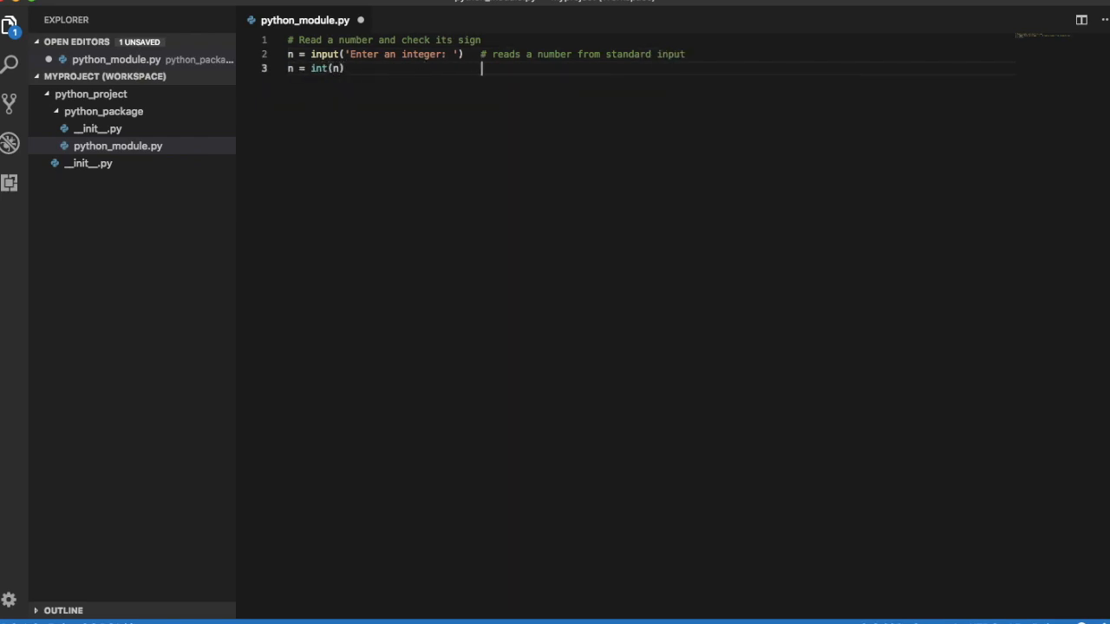
text(# converts to an integer)
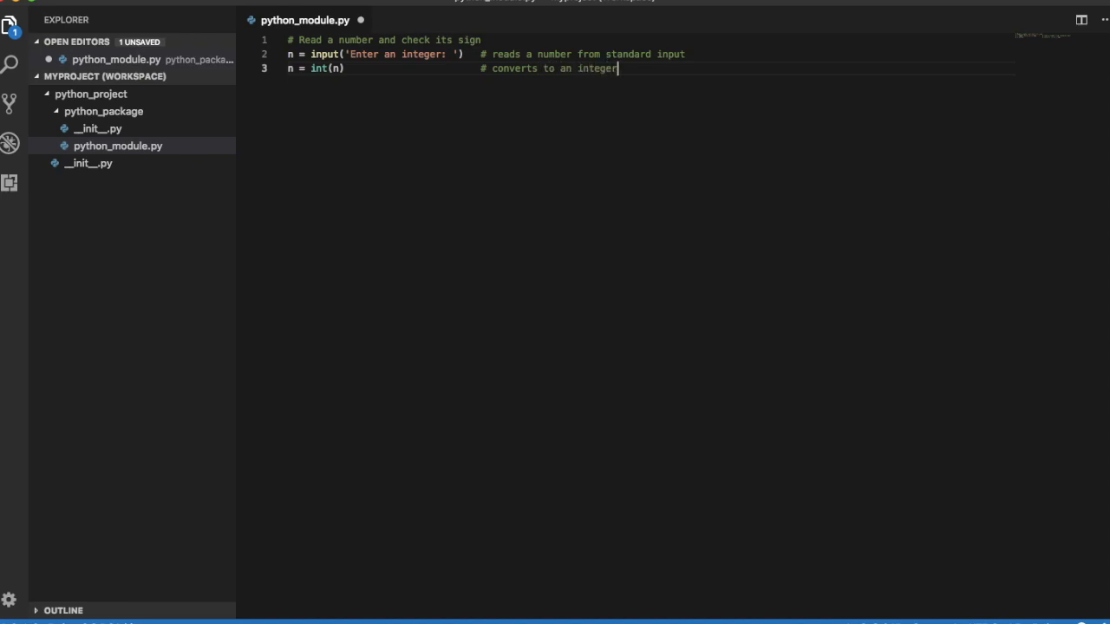
text(if n < 0)
text(elif n == 0)
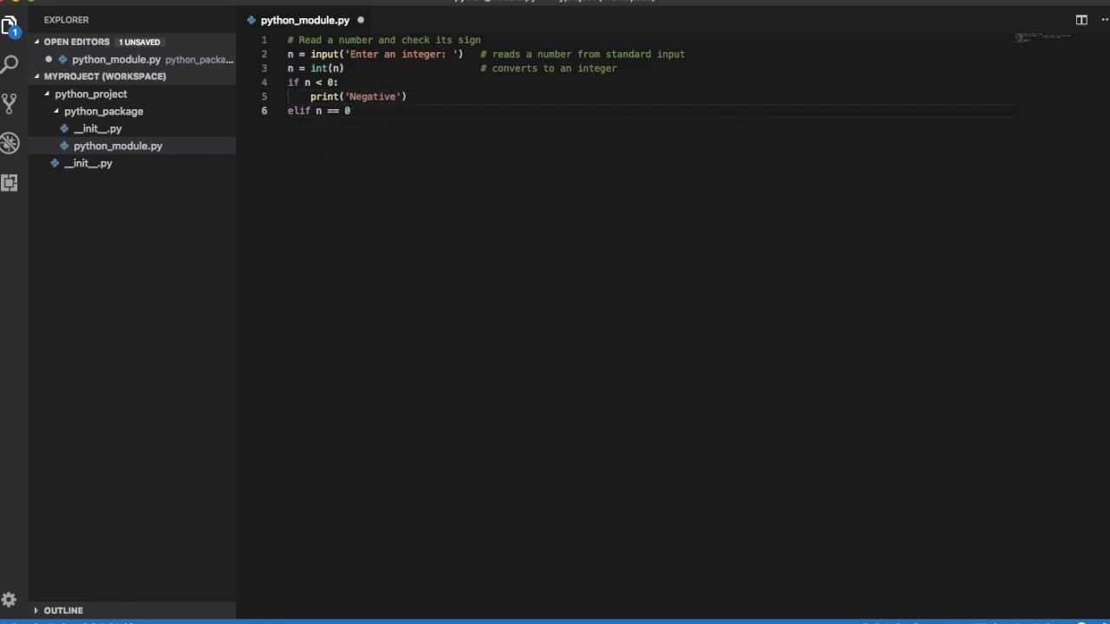
text(:)
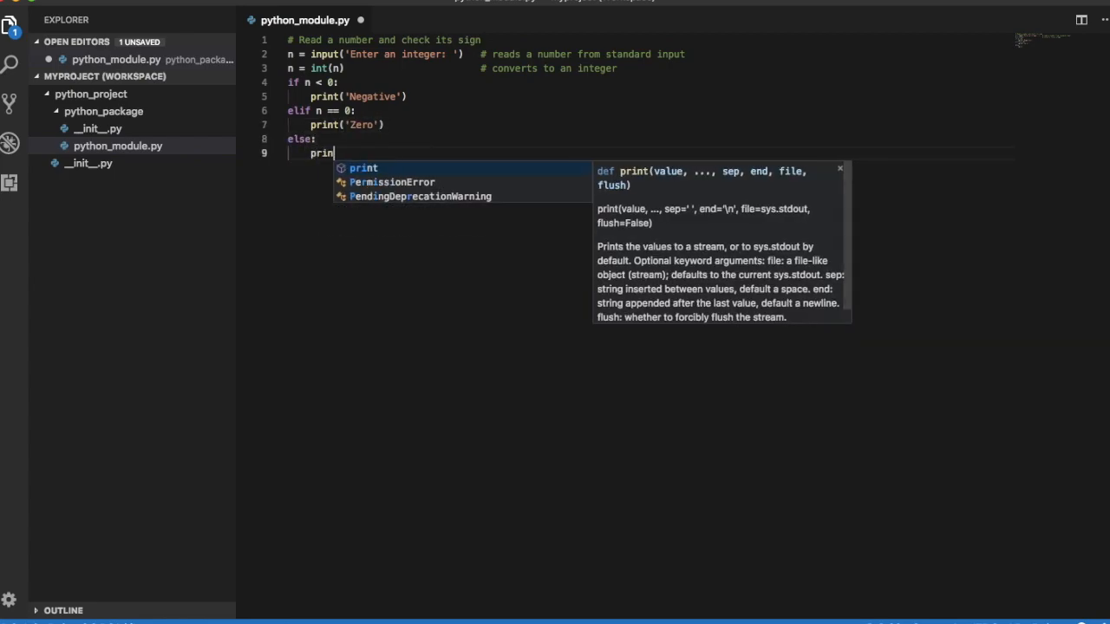
text(('Positive'))
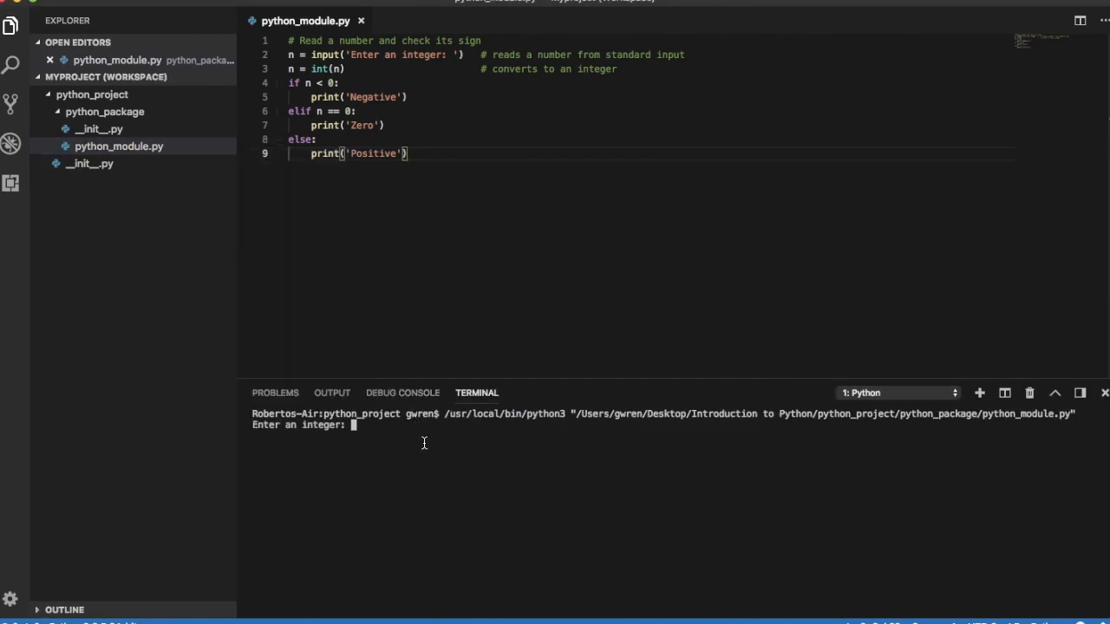
text(-5)
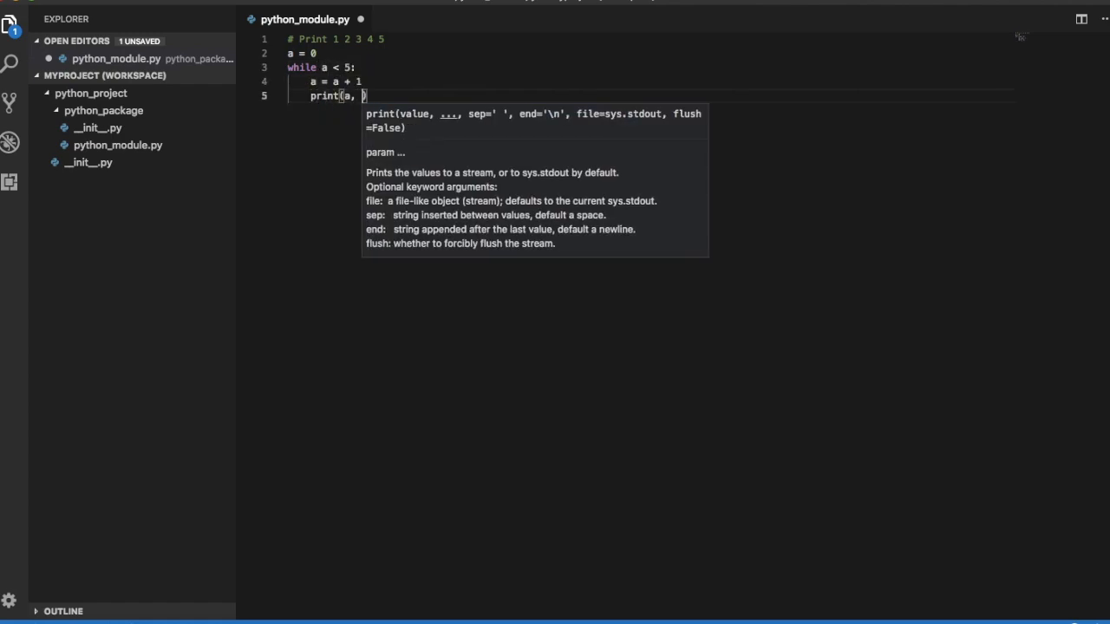
Step: Finish print(a, end=' ' if a < 5 else '\n'), run it to get 1 2 3 4 5, and begin a for loop over range
text(end=' ' if a < 5 else ')
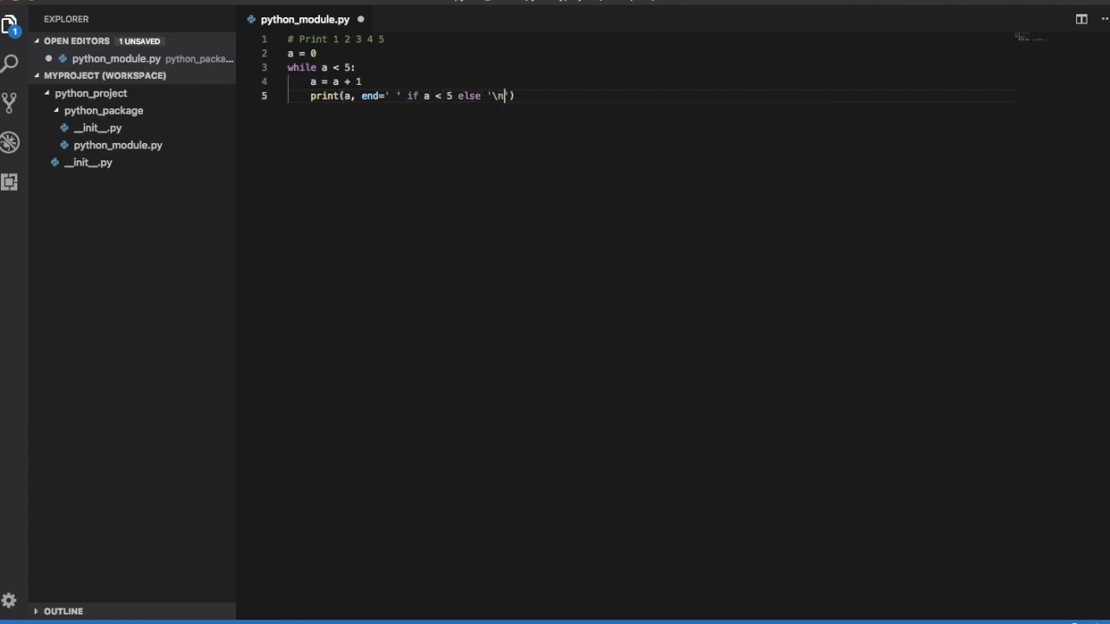
right_click(118, 146)
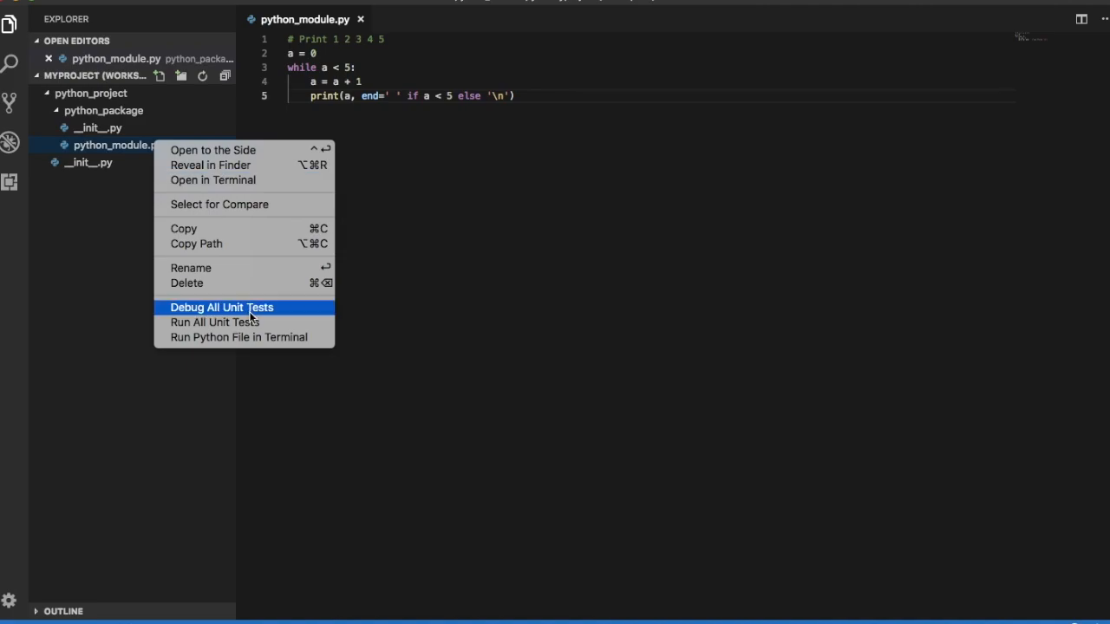
click(239, 337)
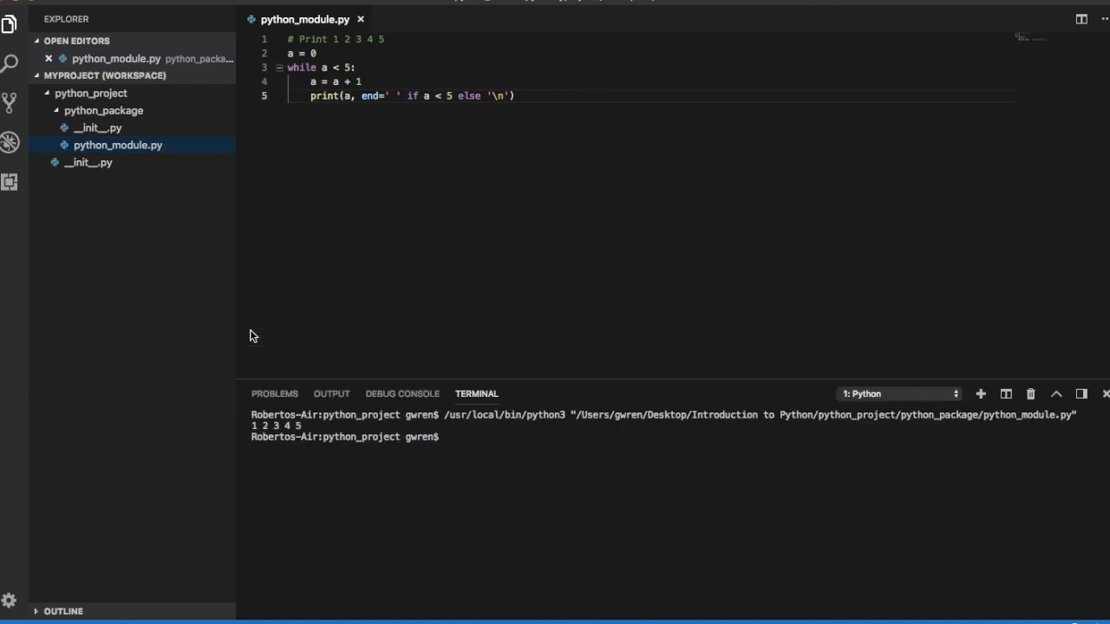
text(for i in range)
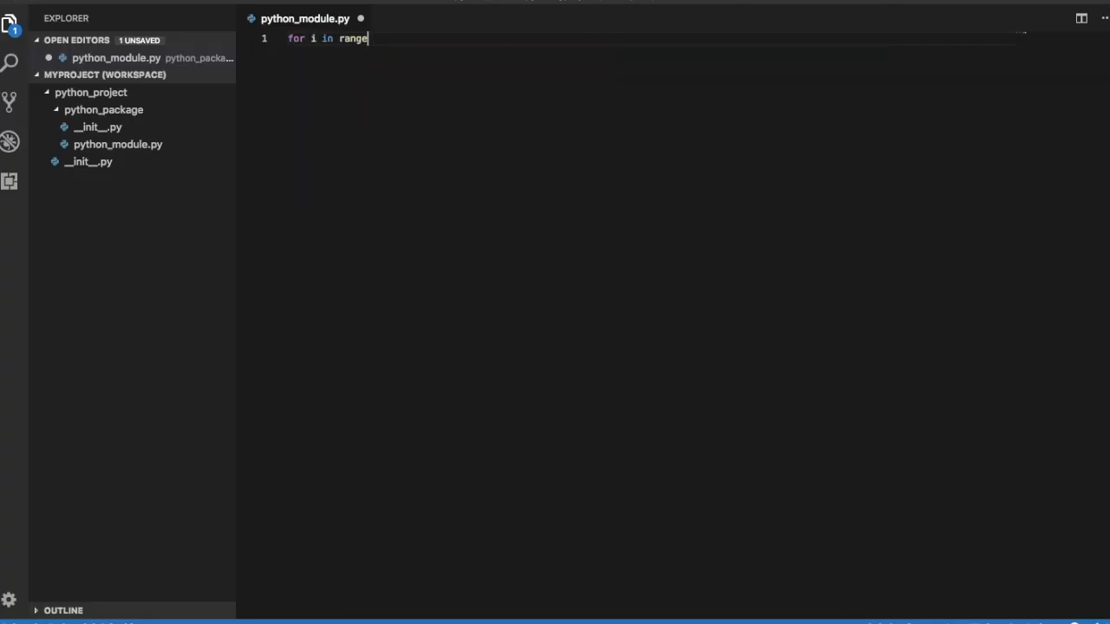
Step: Complete for i in range(5): print(i) and run it to print 0 to 4
text((5):)
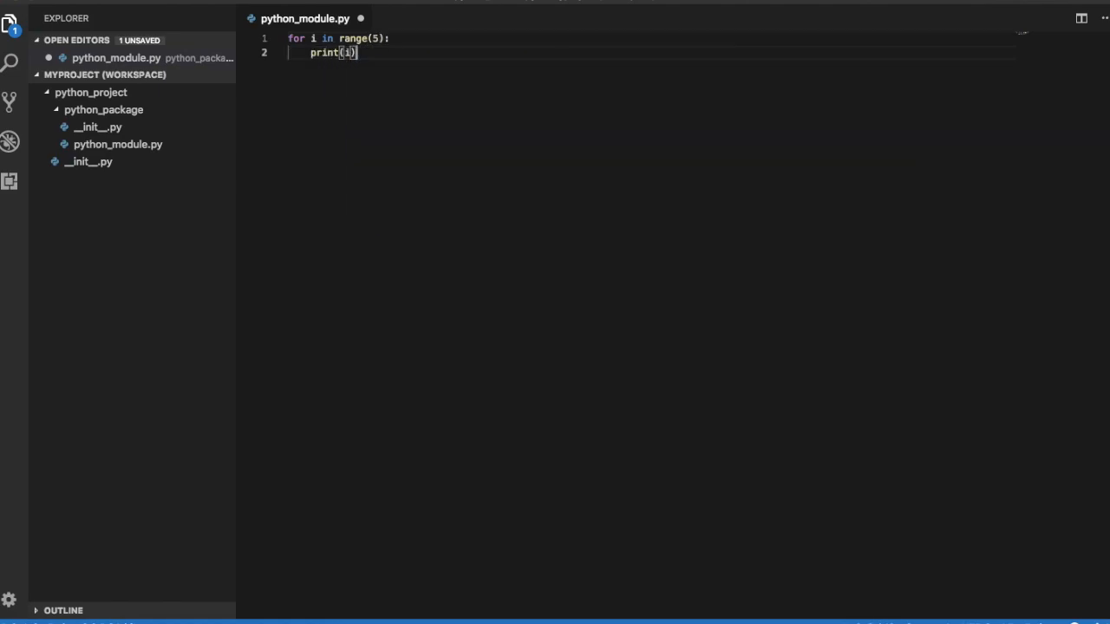
right_click(118, 144)
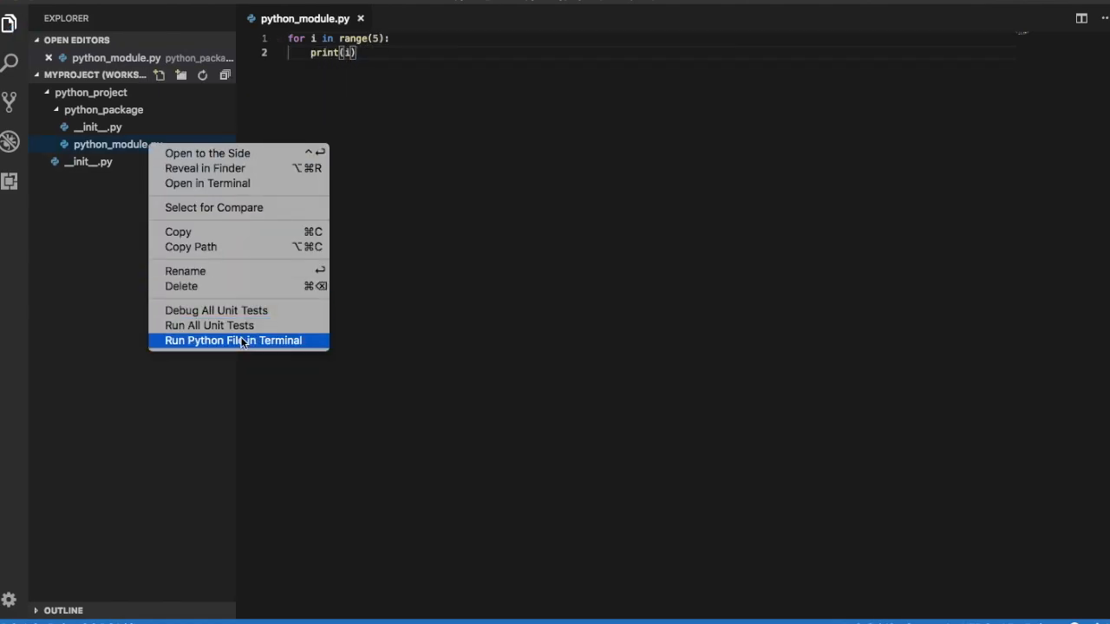
click(233, 340)
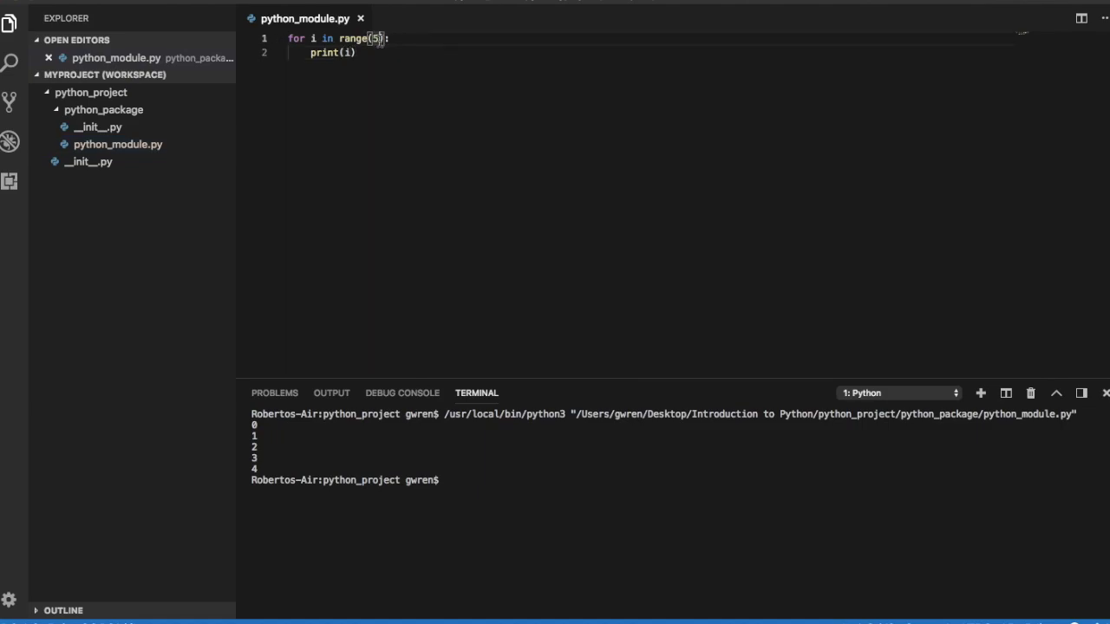
Step: Change the loop to range(5, 10), rerun to print 5 to 9, then clear the file
text(, 10, 3)
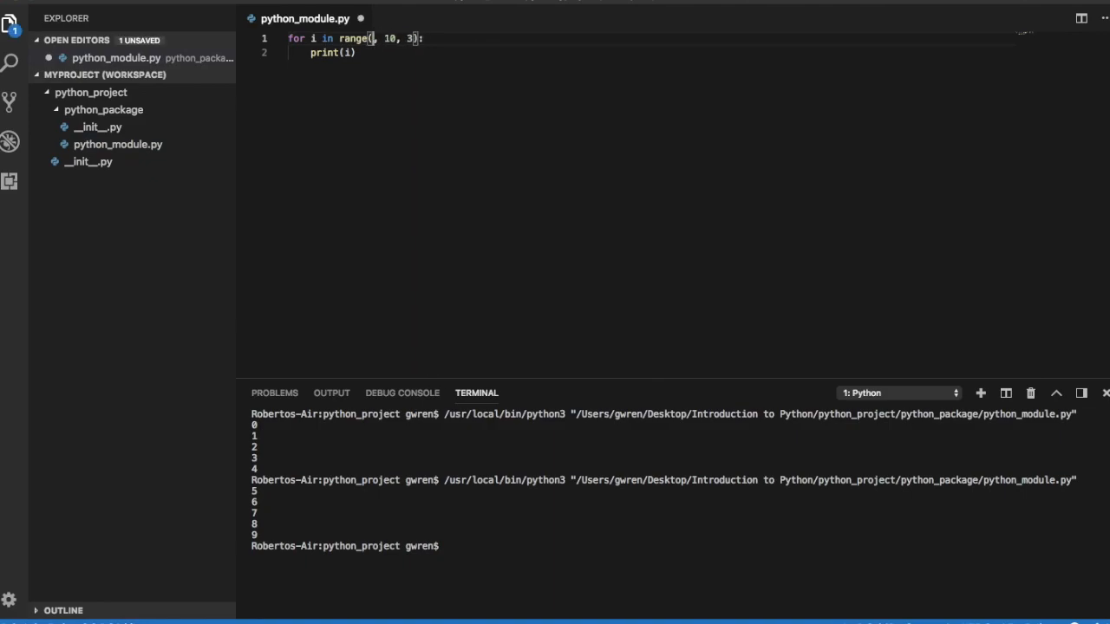
right_click(117, 144)
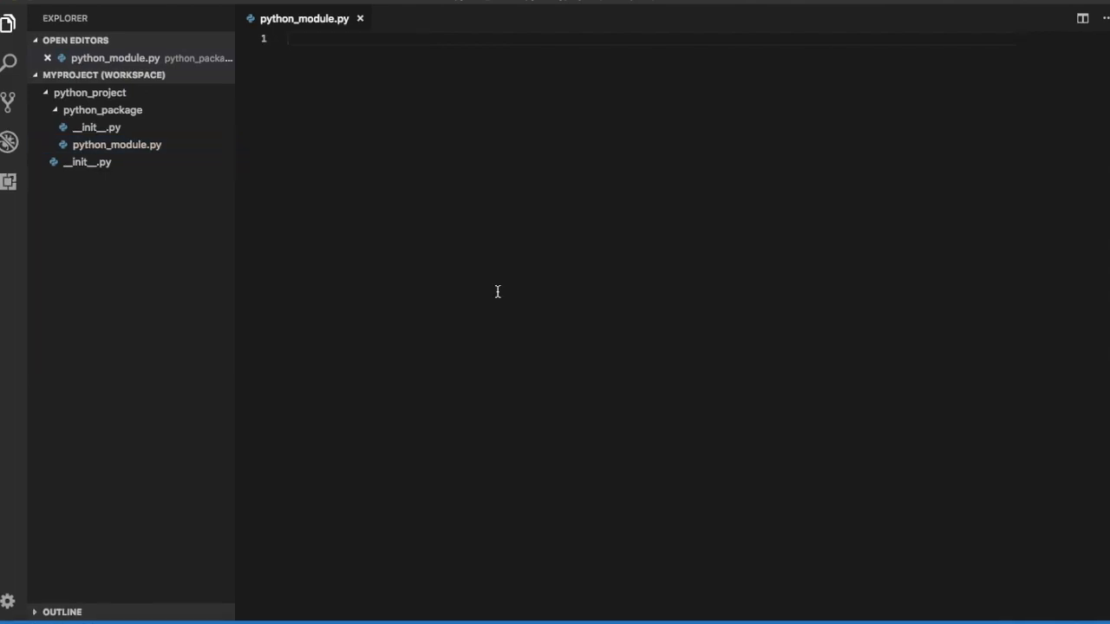
Step: Write '# Measure some words', words = ["cat", "window", "defenestrate"] and a loop printing each word with len(w)
text(# Measure some words)
text(words = [)
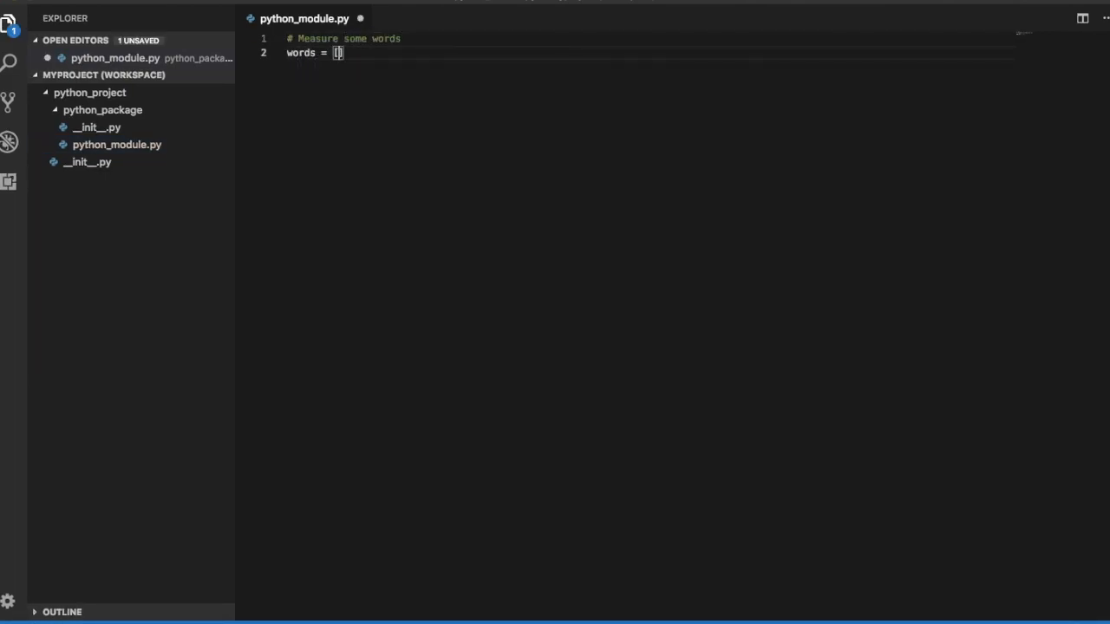
text("cat", ")
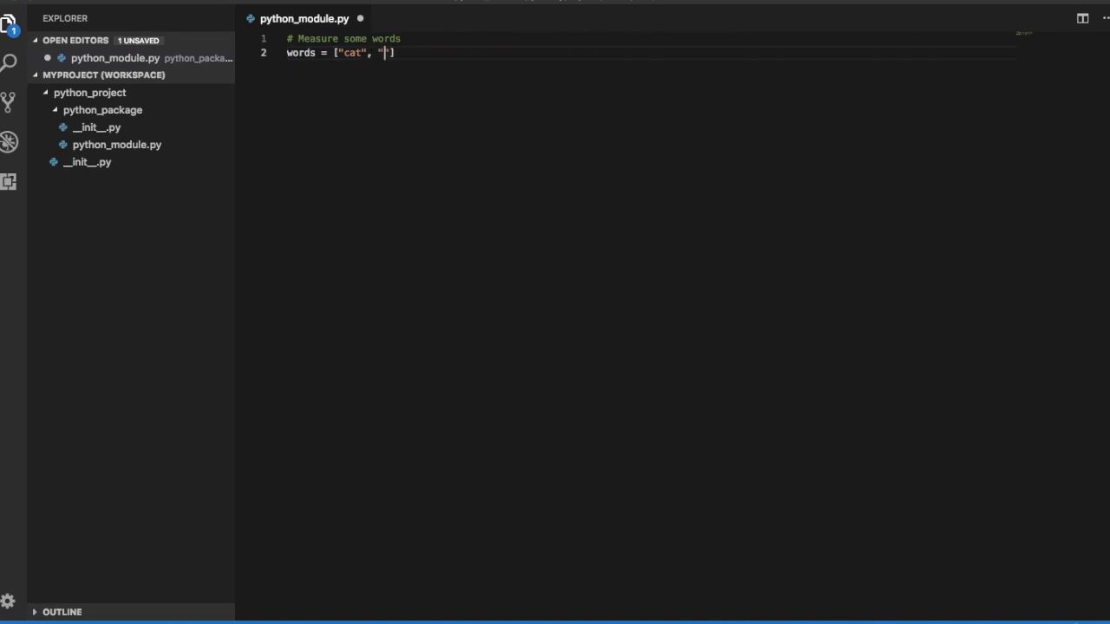
text(window", "defenestrate)
text(for w in words:)
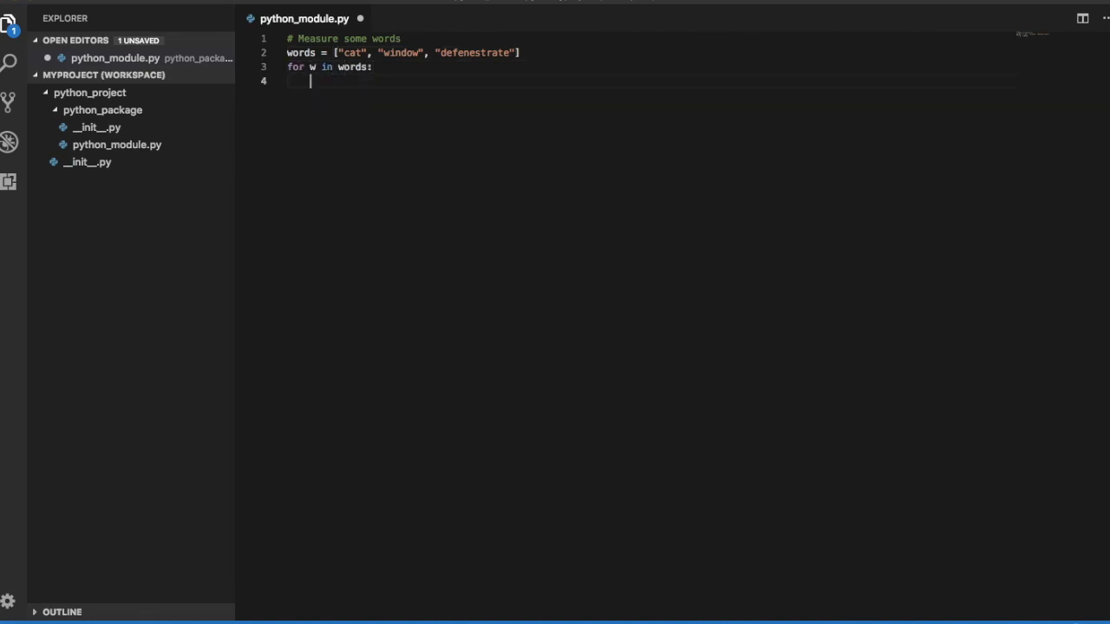
text(print(w, len()
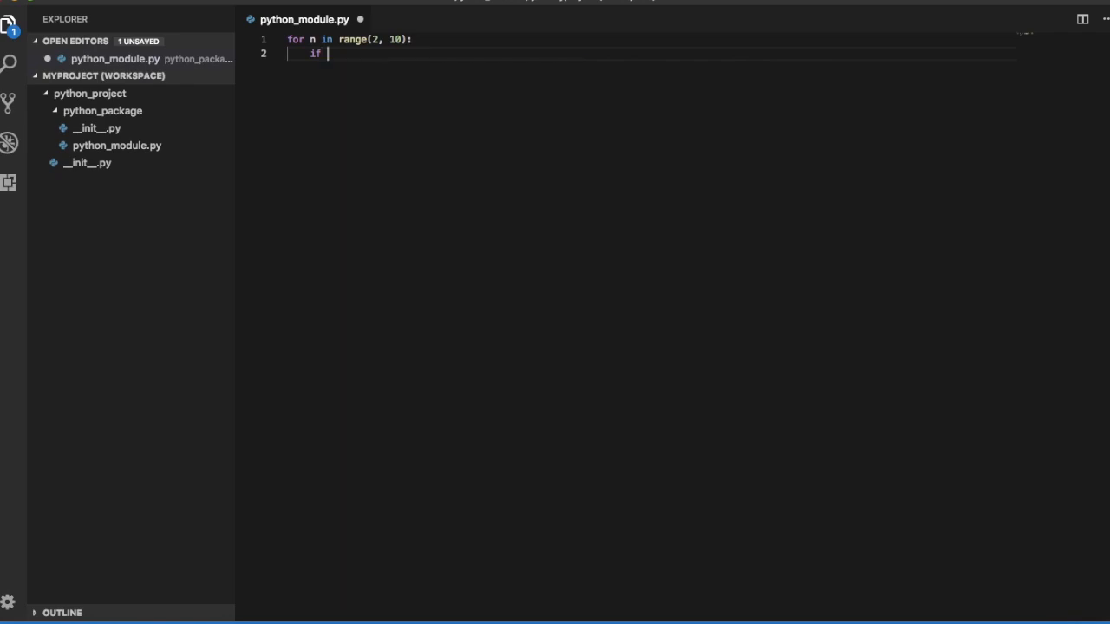
Step: Write the range(2, 10) loop with if n % 2 == 0 printing even numbers and continue, and run it
text(n % 2 == 0:)
text(print("Found an even number)
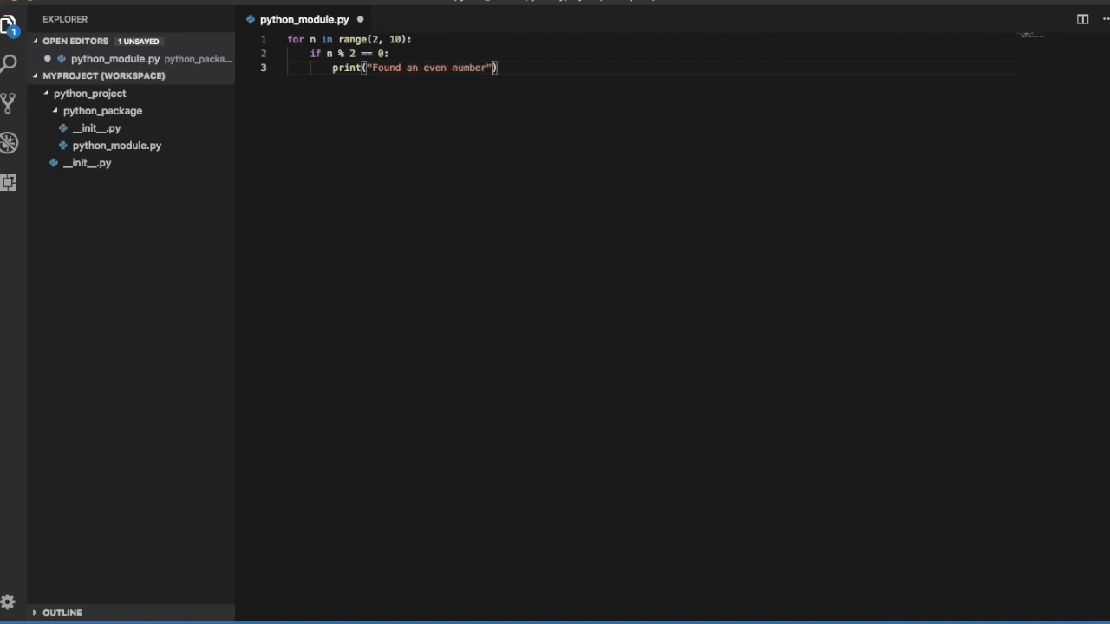
text(, n)
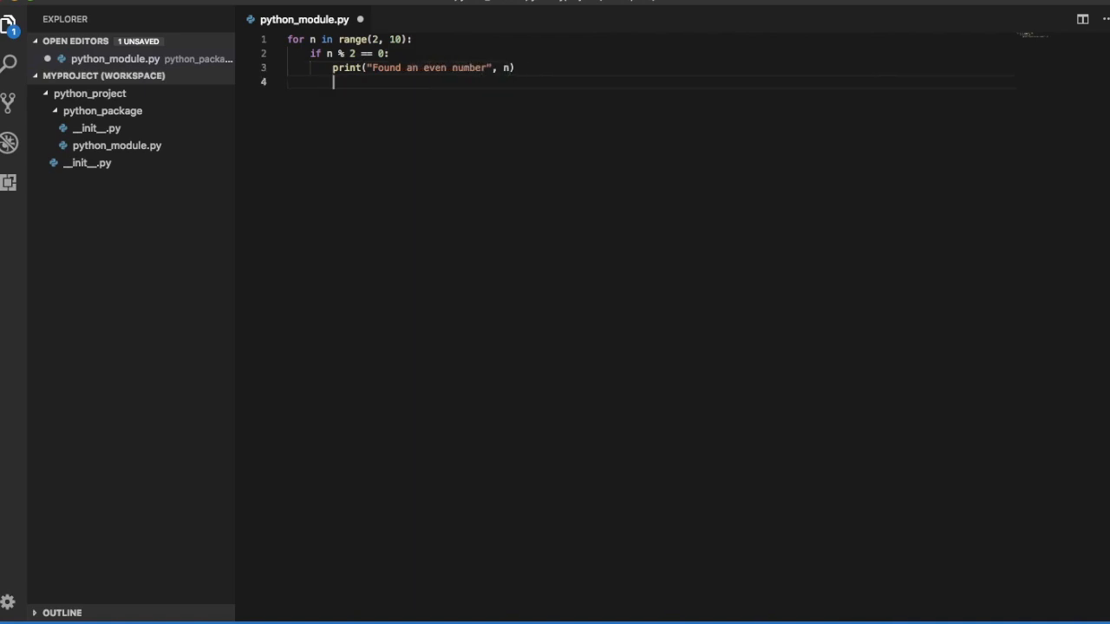
text(continue)
text(print("Found a number ", n))
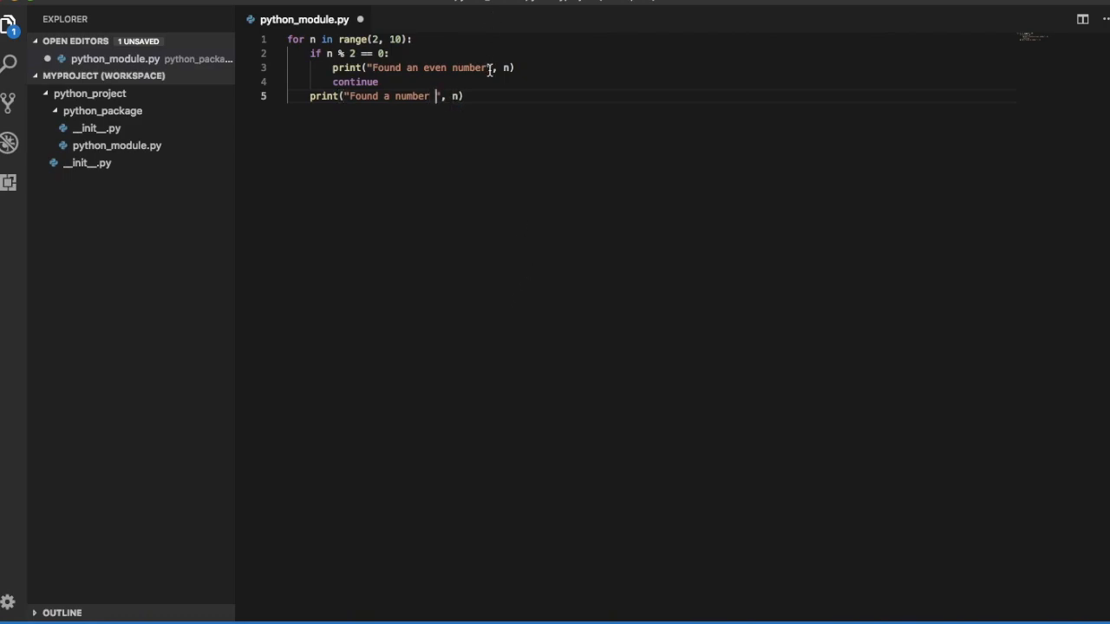
right_click(118, 146)
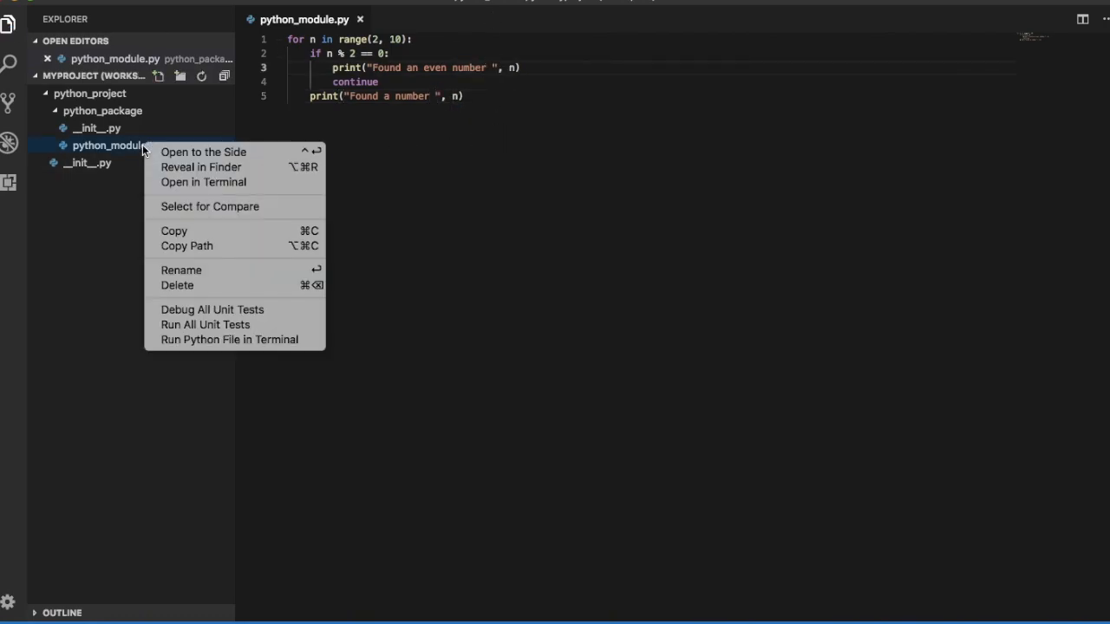
click(229, 338)
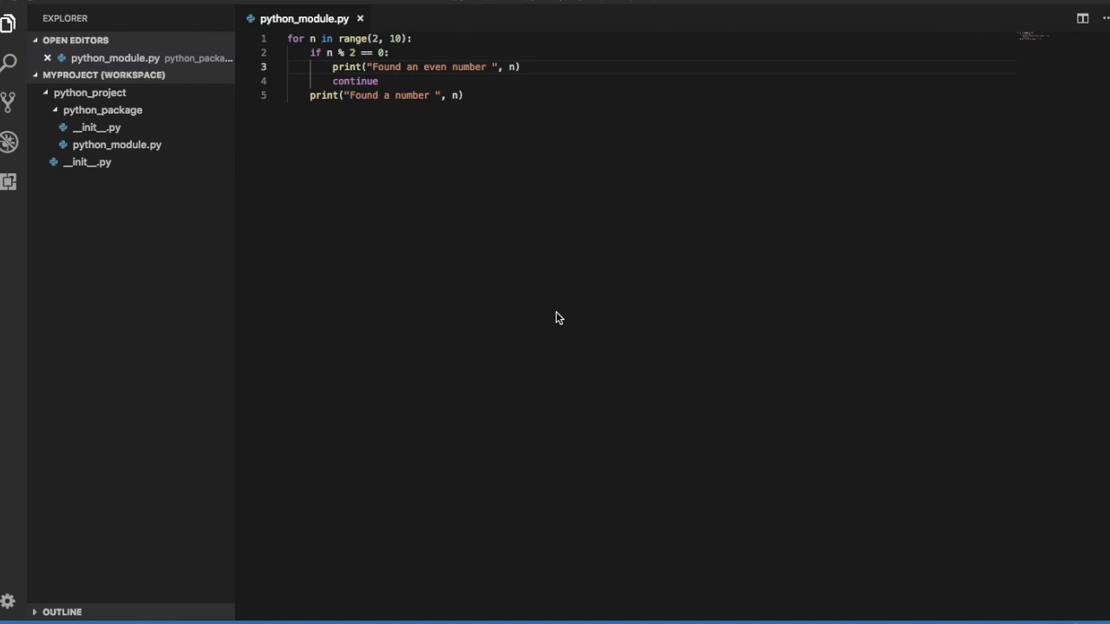
Step: Replace the continue statement with break so the loop stops at the first even number
double_click(354, 82)
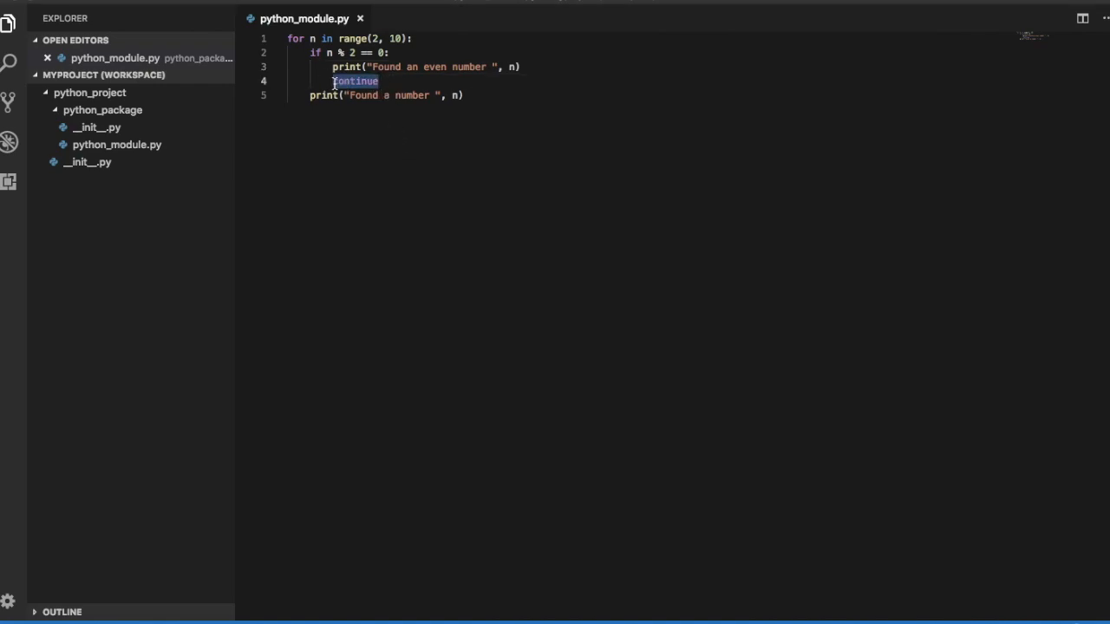
text(break)
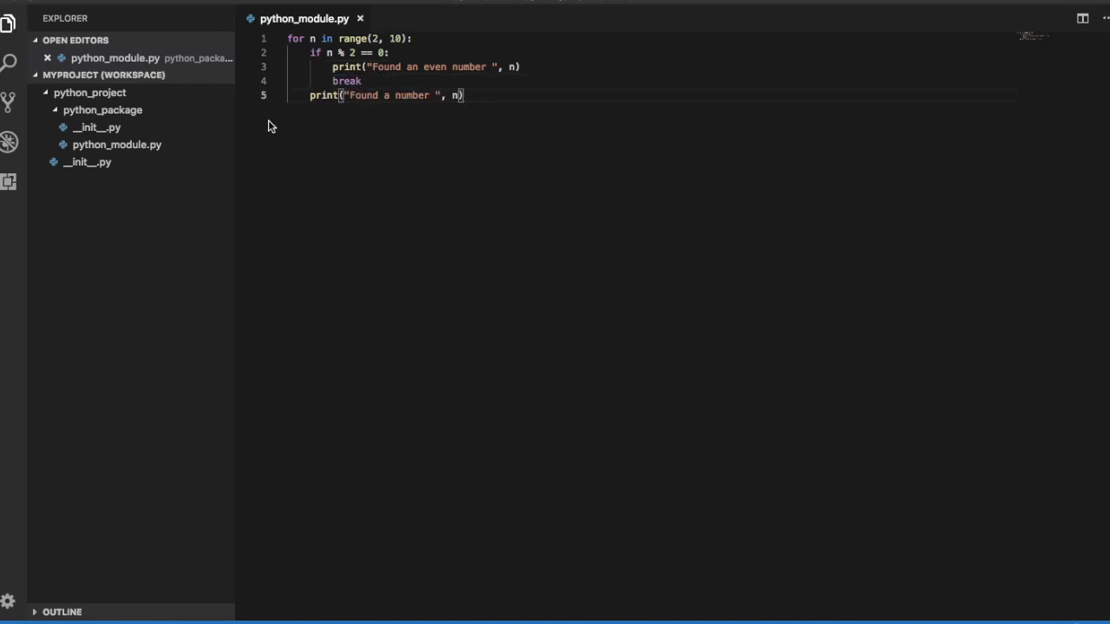